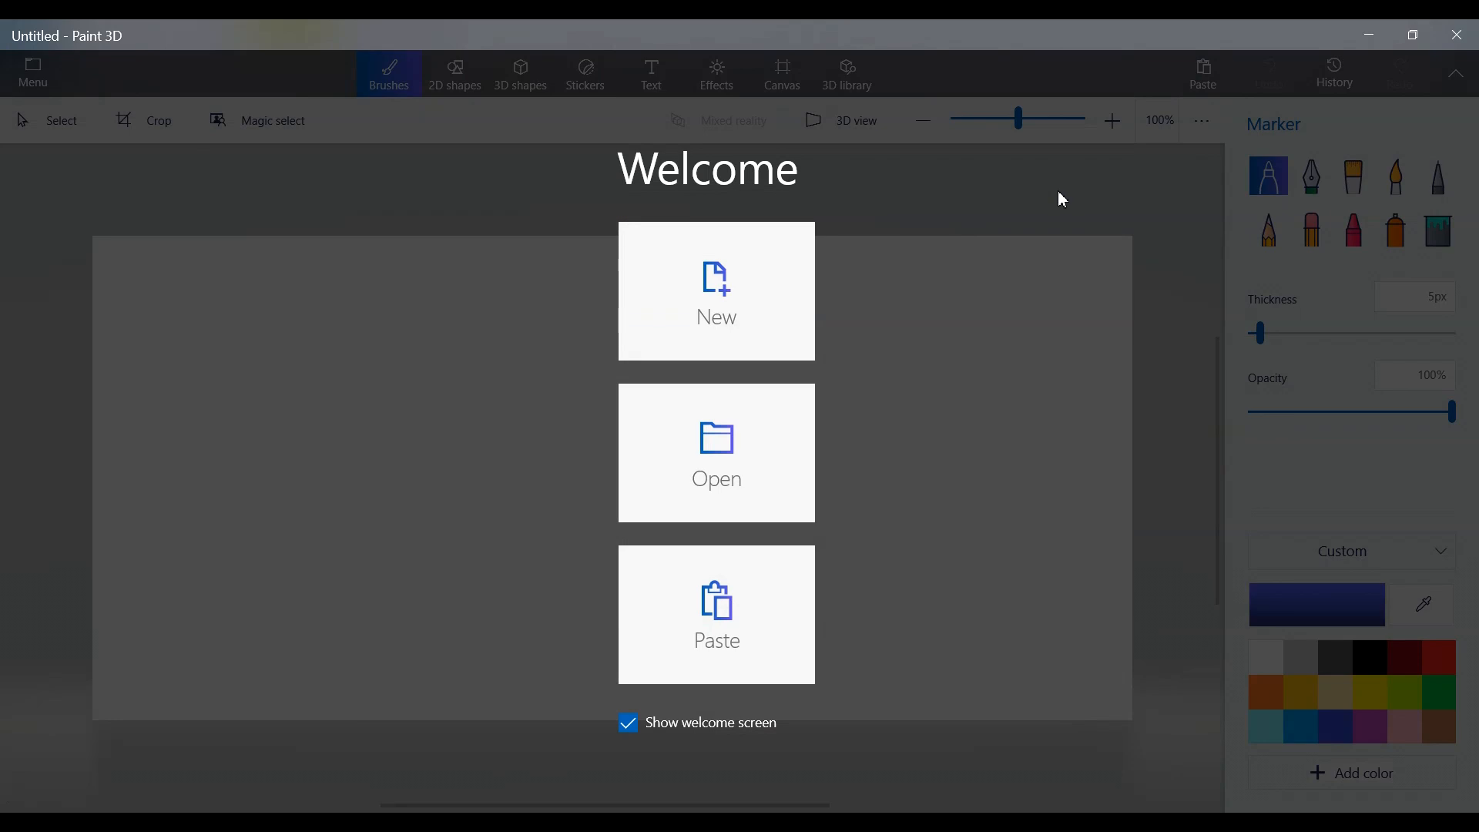
# Step: Dismiss the Welcome panel to start on the blank canvas
pyautogui.click(714, 292)
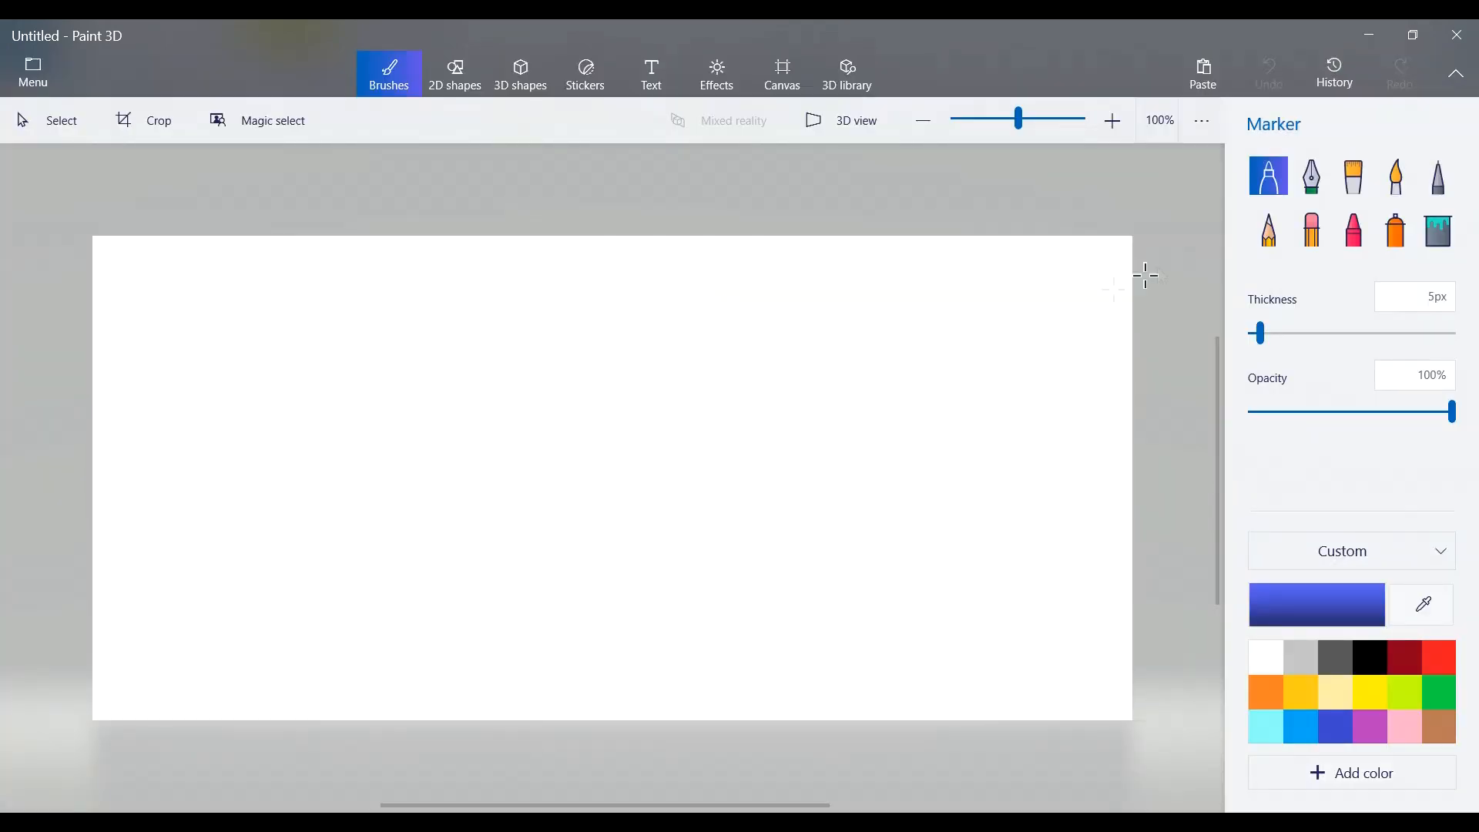
pyautogui.moveTo(130, 394)
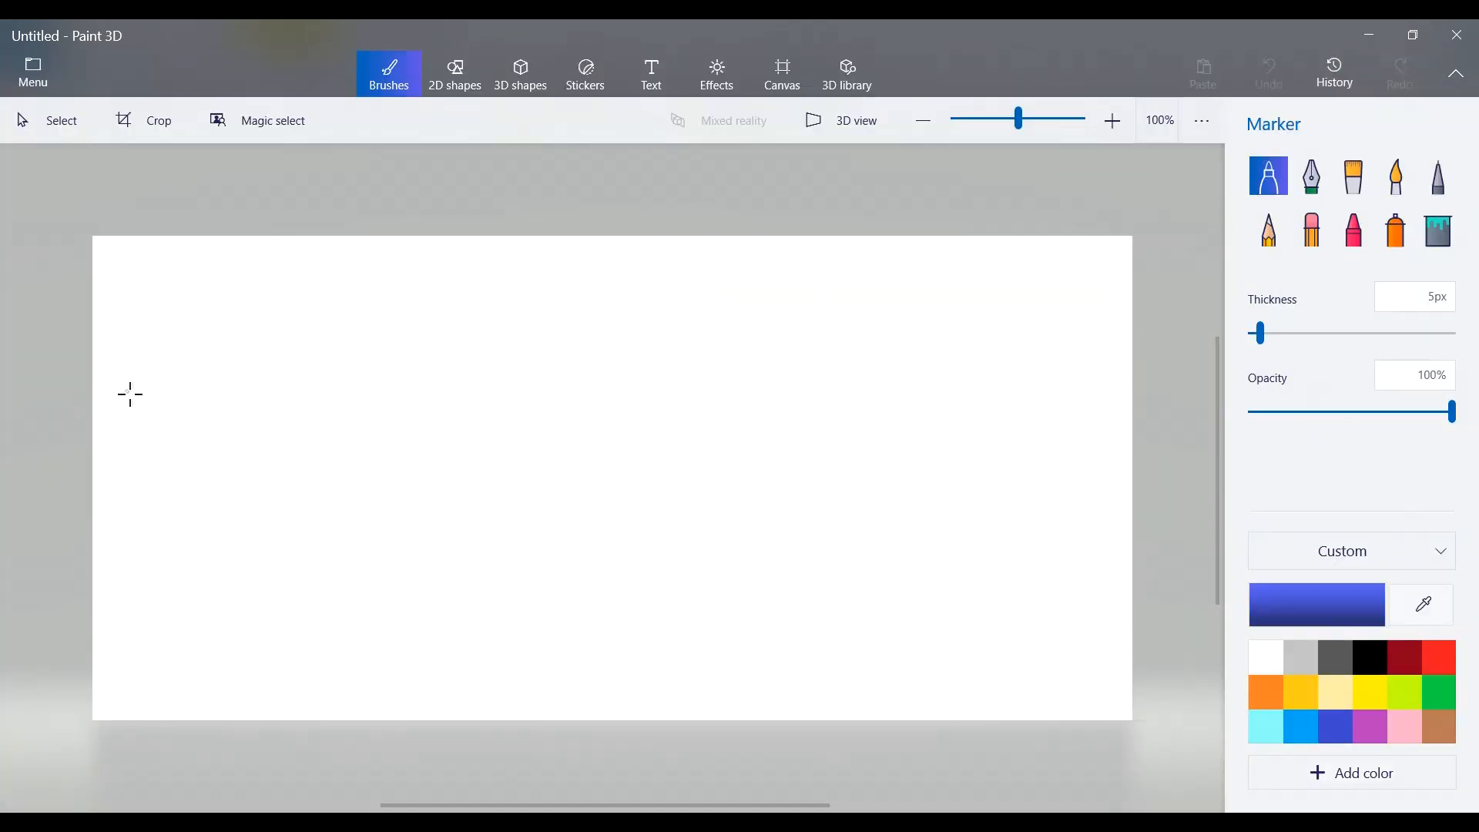
# Step: Draw a blue marker staircase line stepping down from the upper left toward the bottom right
pyautogui.moveTo(128, 394); pyautogui.dragTo(205, 405)
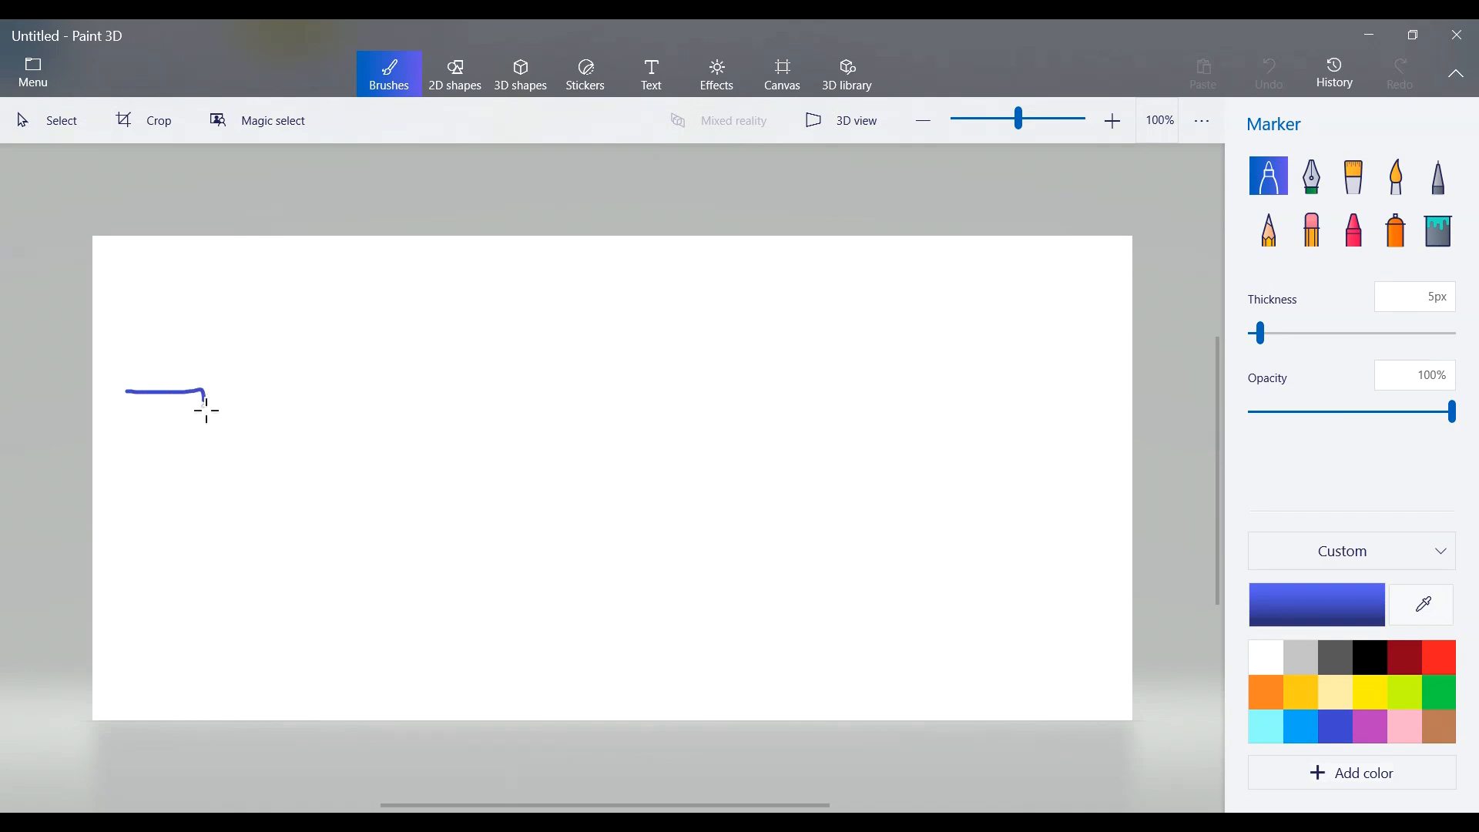
pyautogui.moveTo(203, 396); pyautogui.dragTo(356, 561)
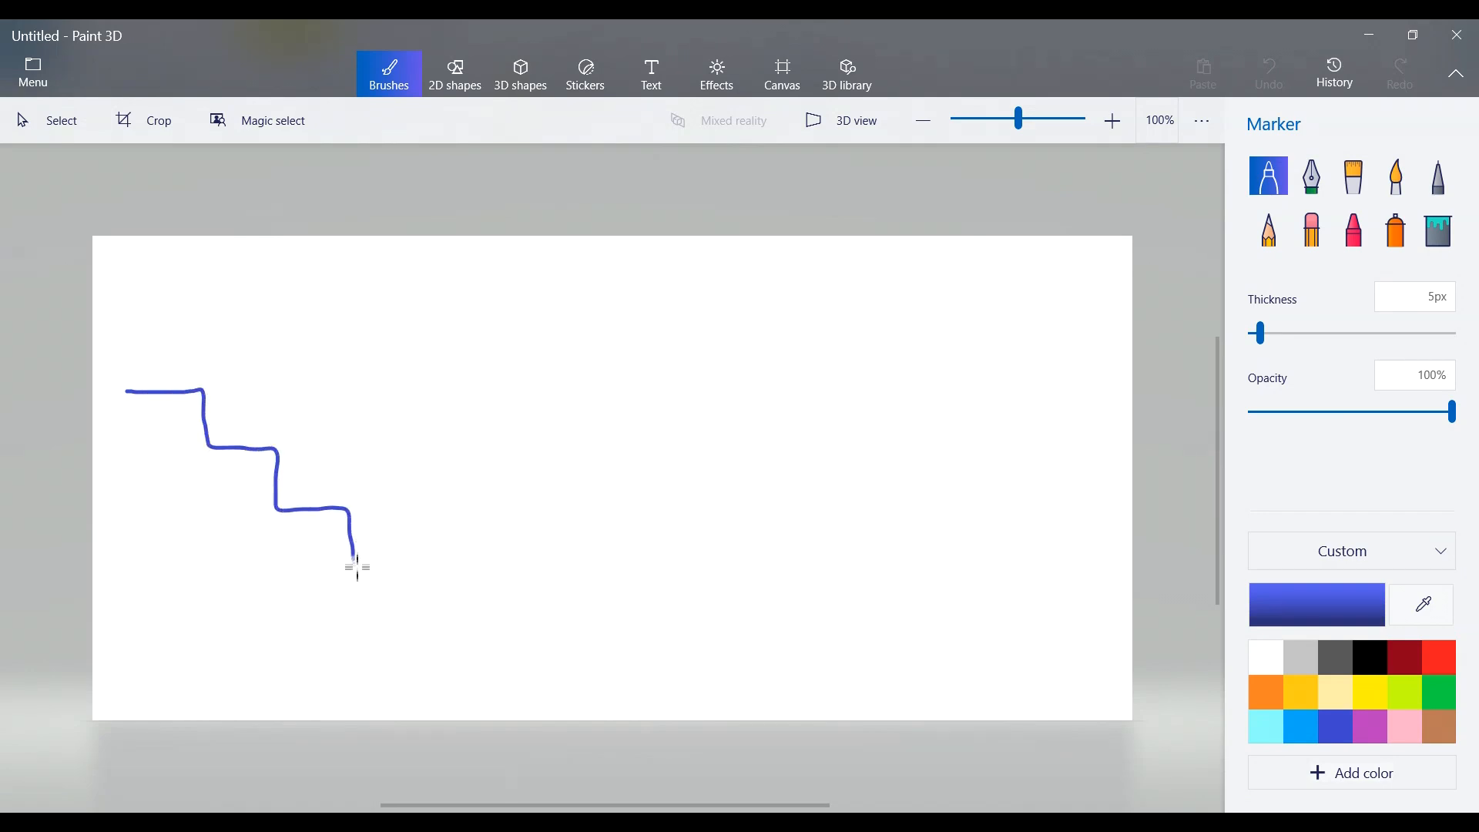
pyautogui.moveTo(356, 565); pyautogui.dragTo(623, 707)
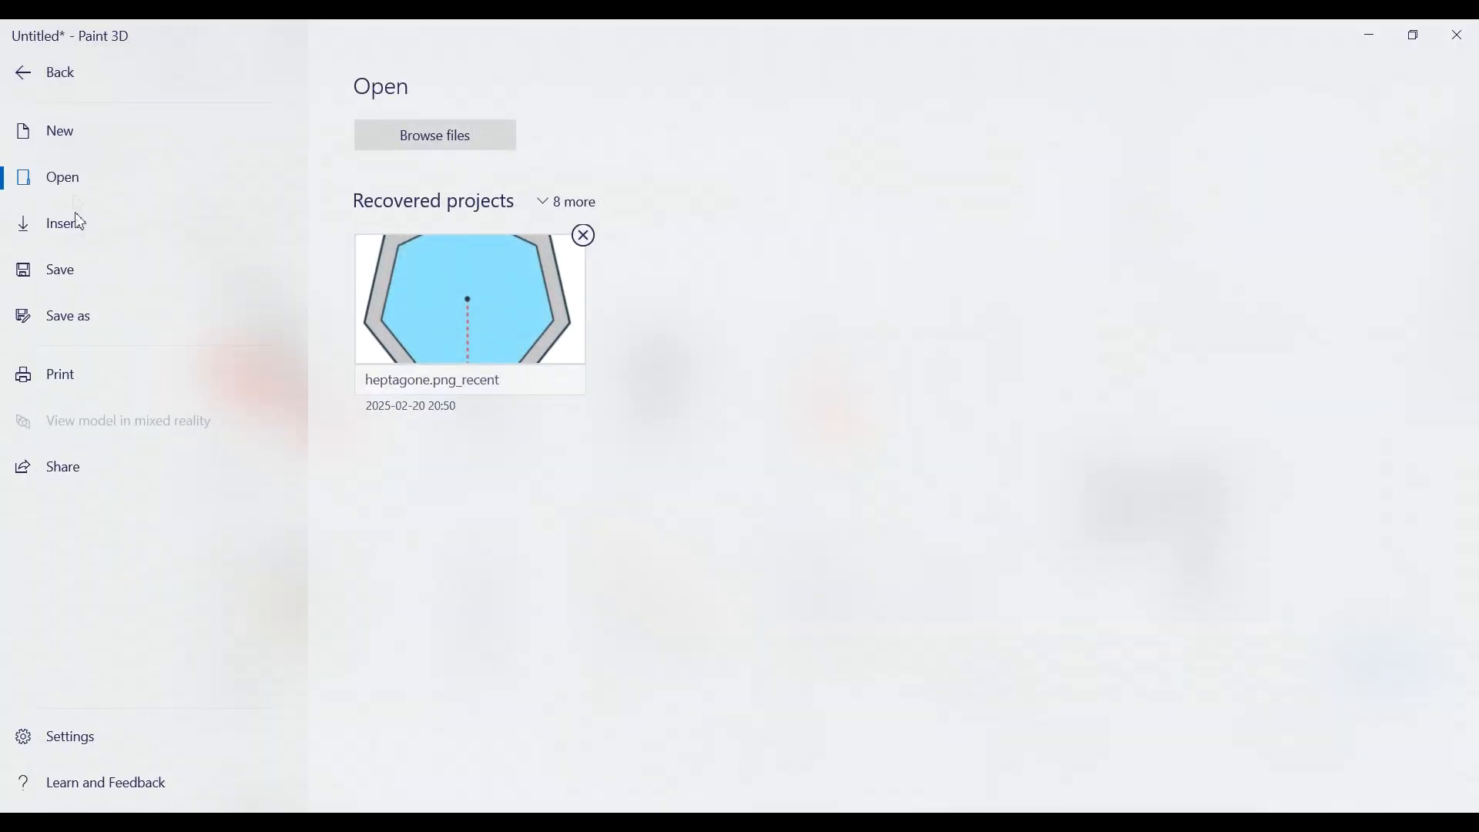
# Step: Insert the businessman image and shrink it to fit on a step
pyautogui.click(59, 71)
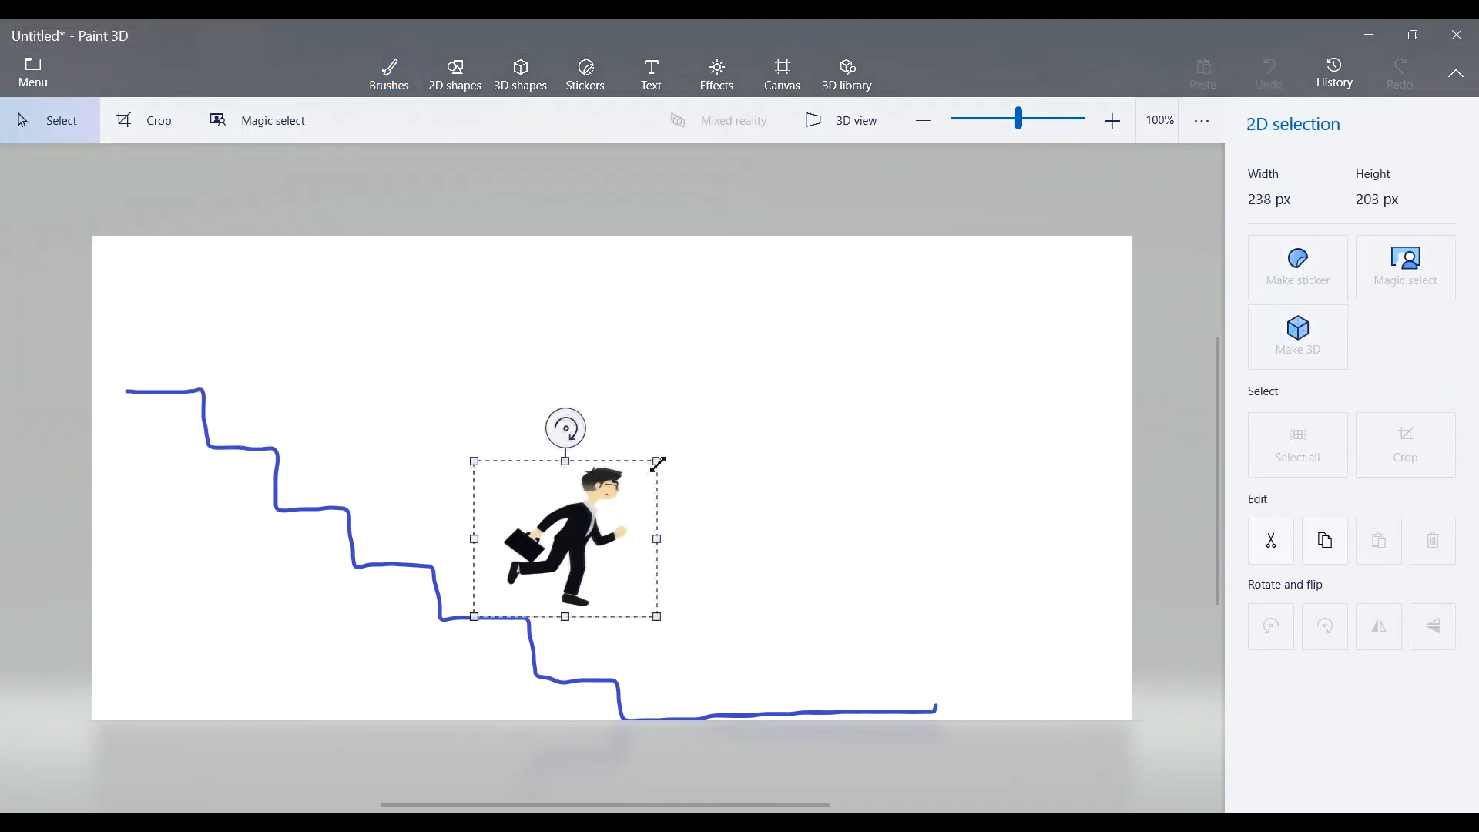
pyautogui.moveTo(658, 462); pyautogui.dragTo(578, 514)
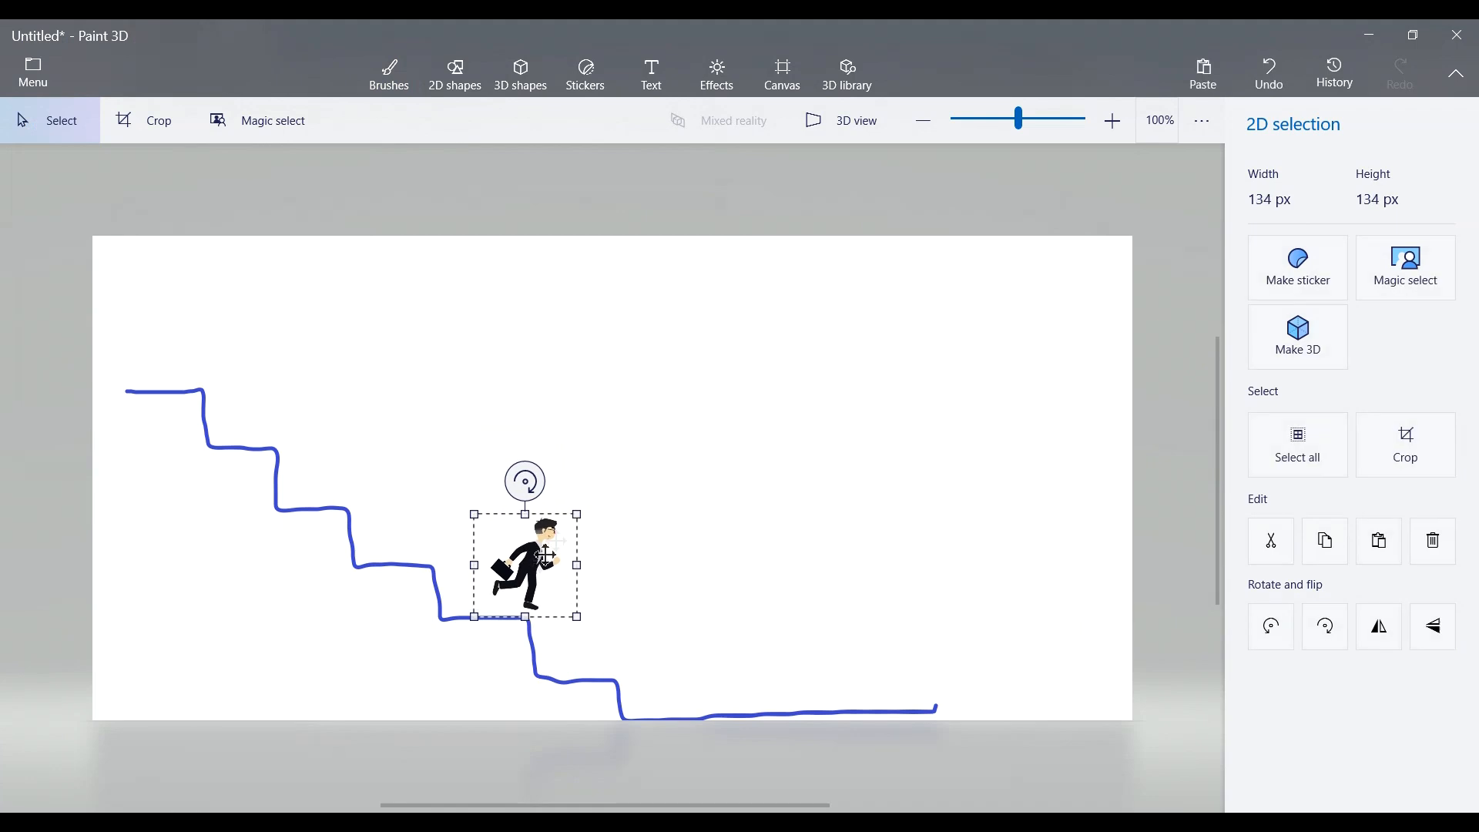
# Step: Place the businessman on the top step and switch History's Start Recording on
pyautogui.moveTo(524, 564); pyautogui.dragTo(162, 328)
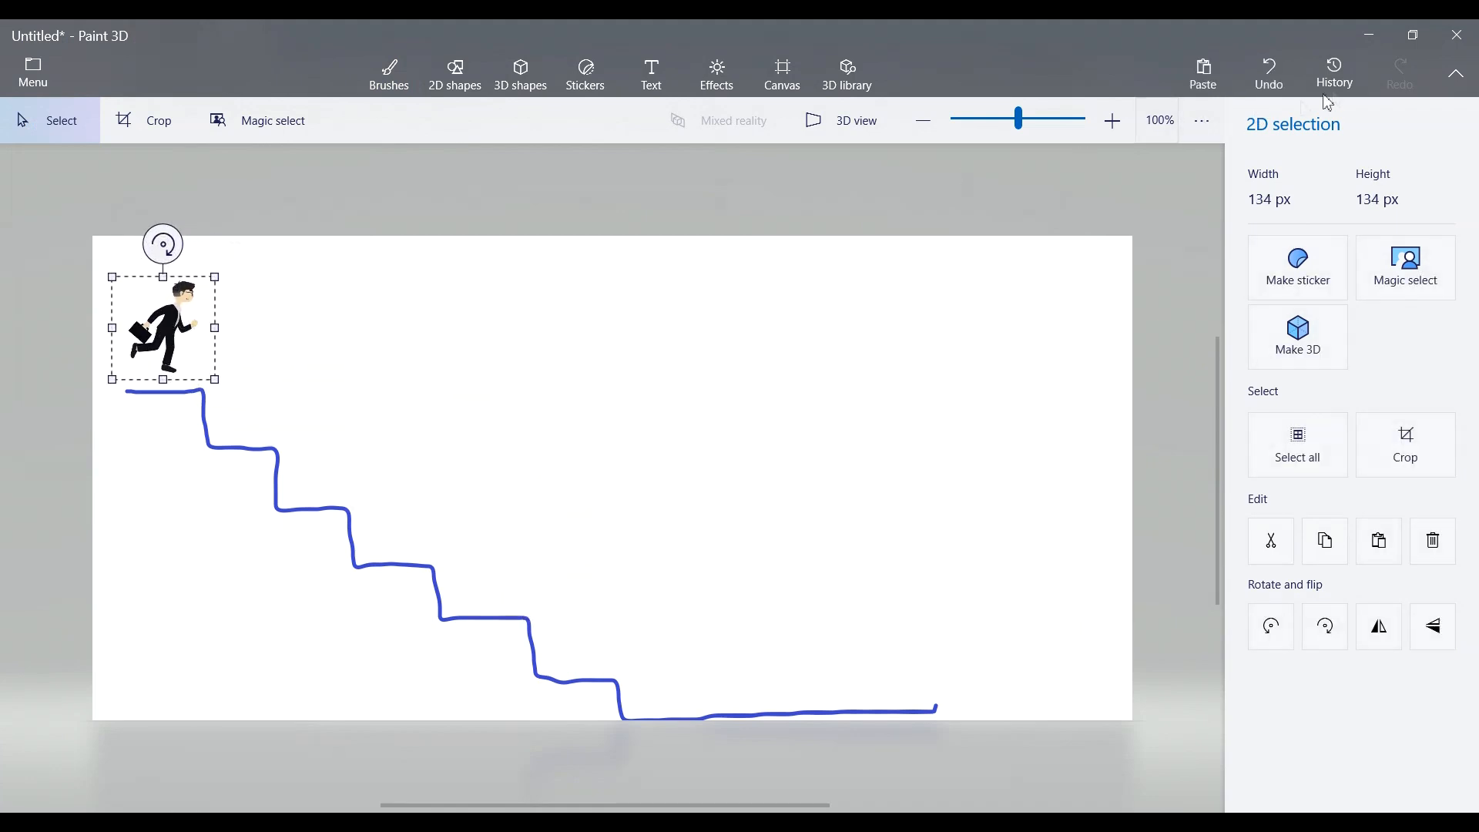
pyautogui.click(1334, 69)
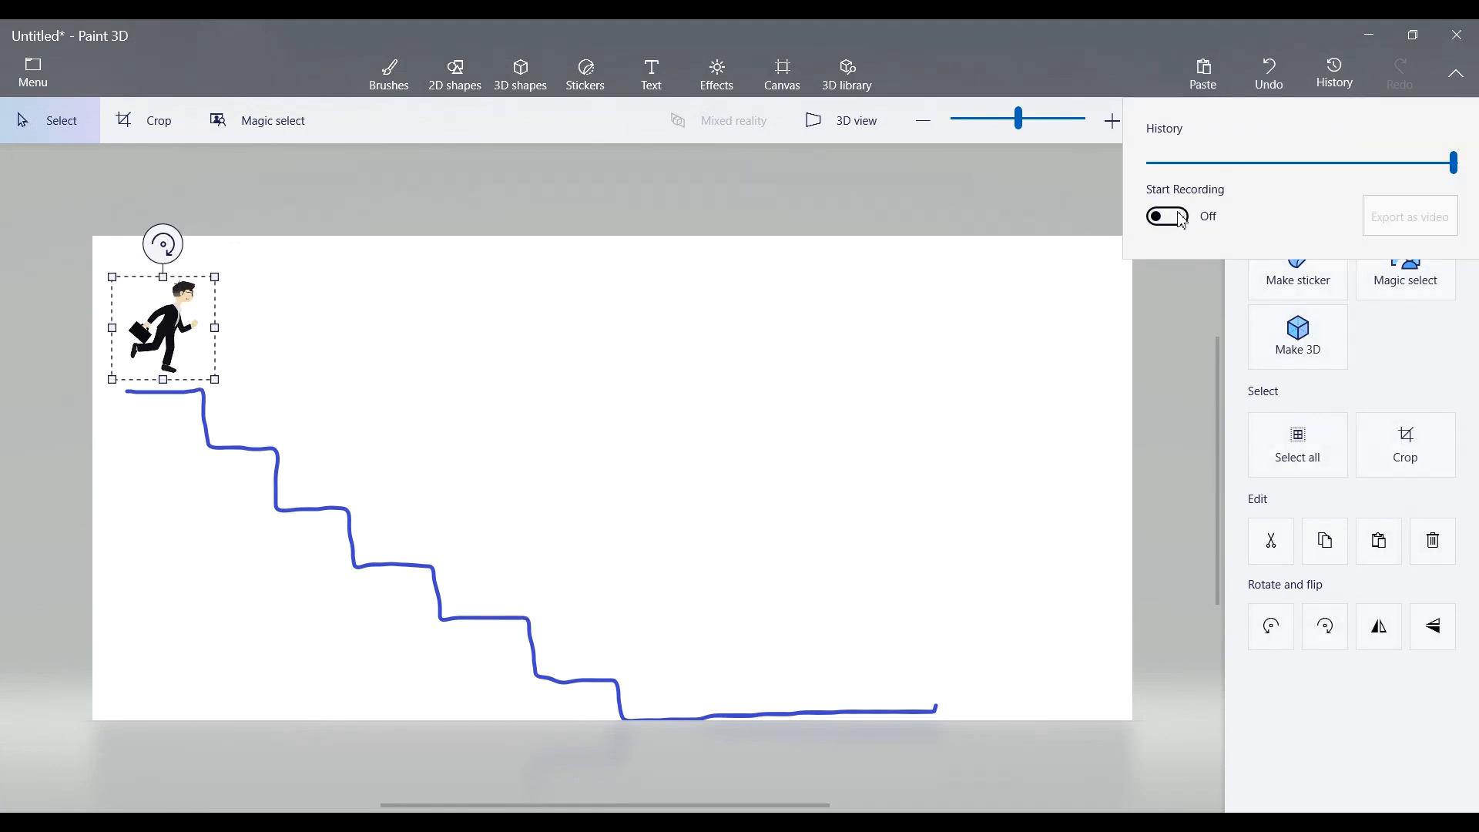
pyautogui.click(390, 72)
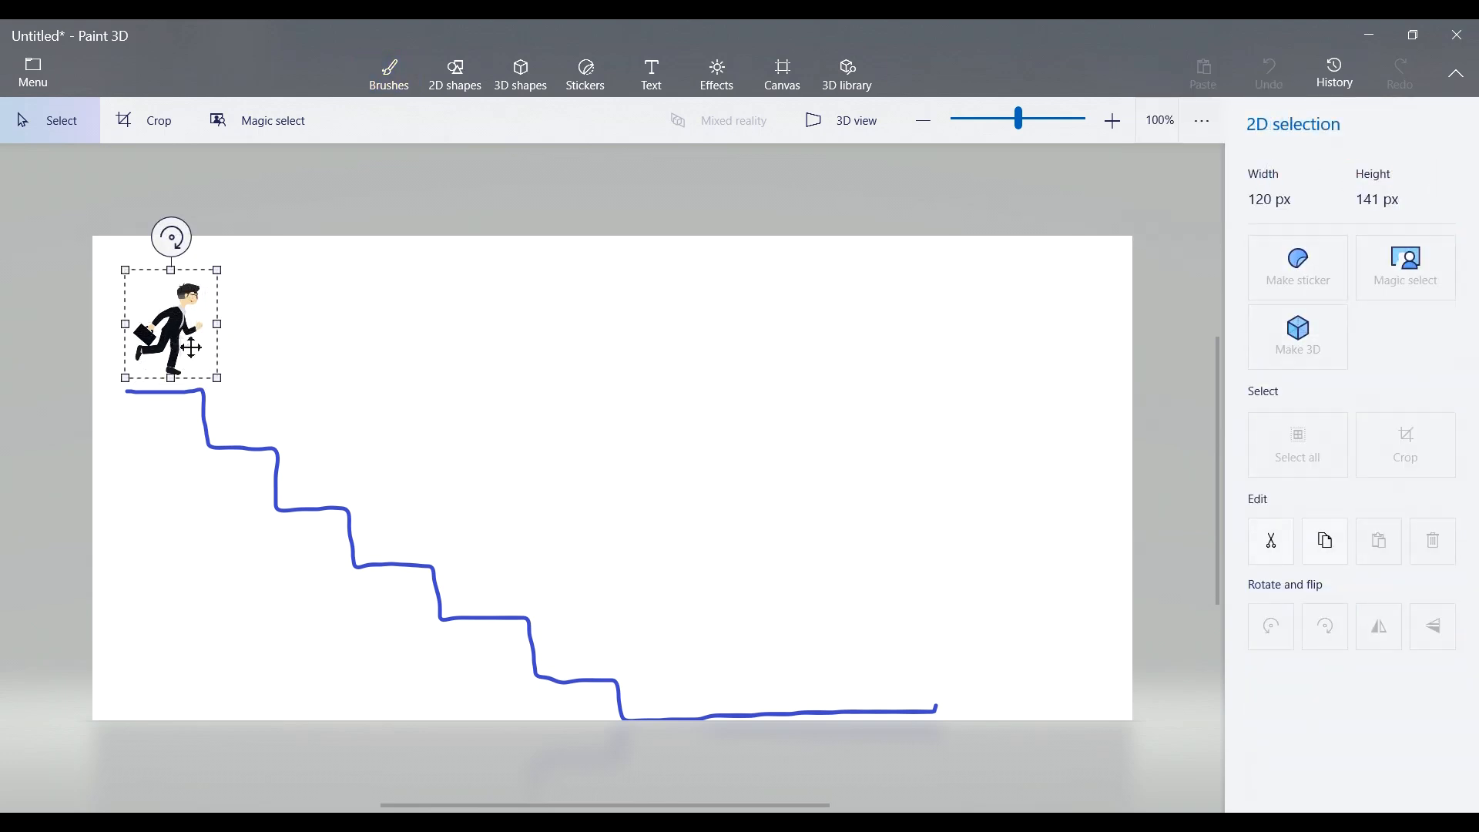
# Step: Move the businessman step by step down the staircase to the end of the bottom line
pyautogui.click(390, 73)
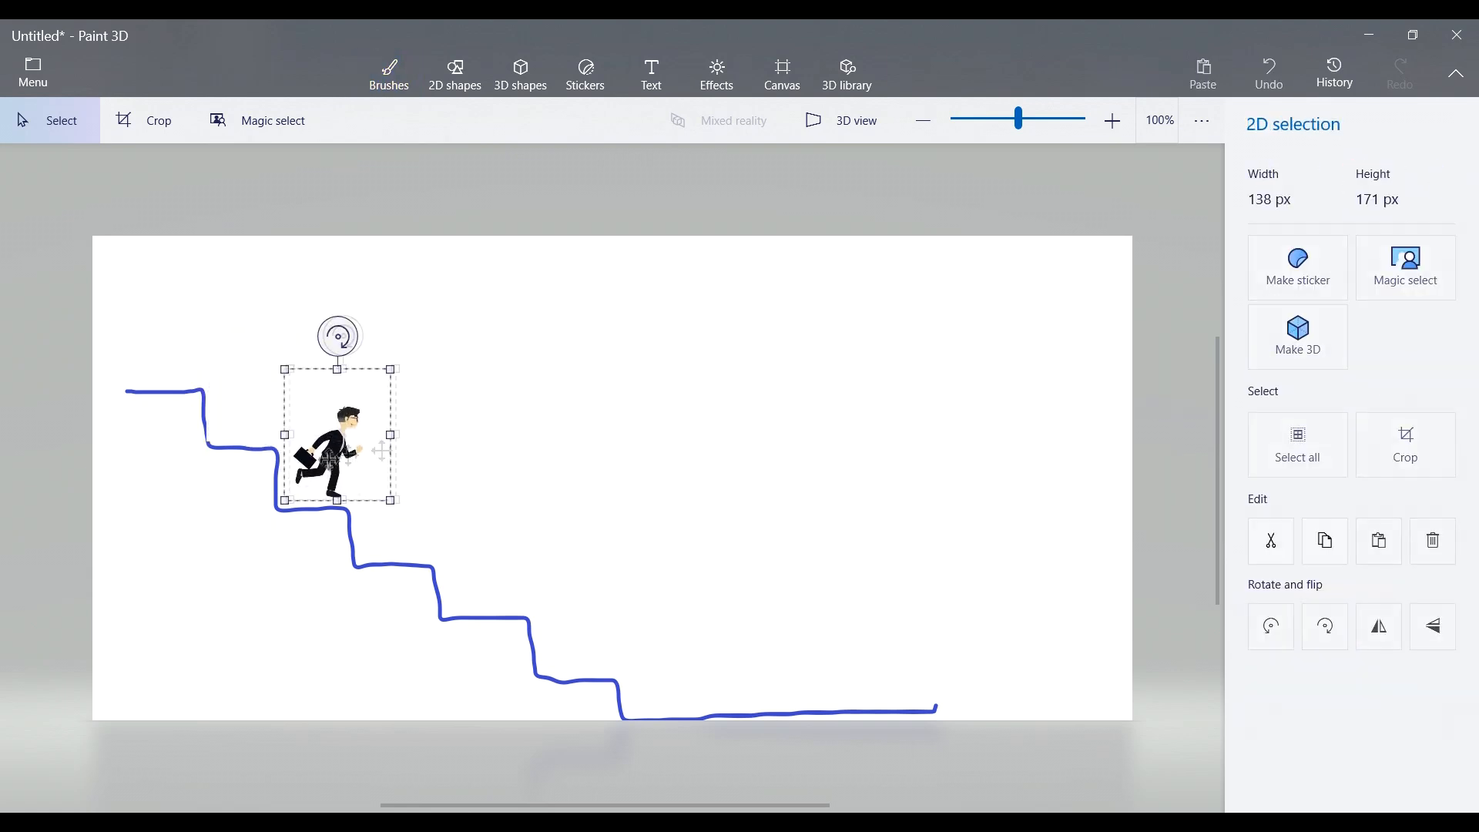
pyautogui.click(388, 72)
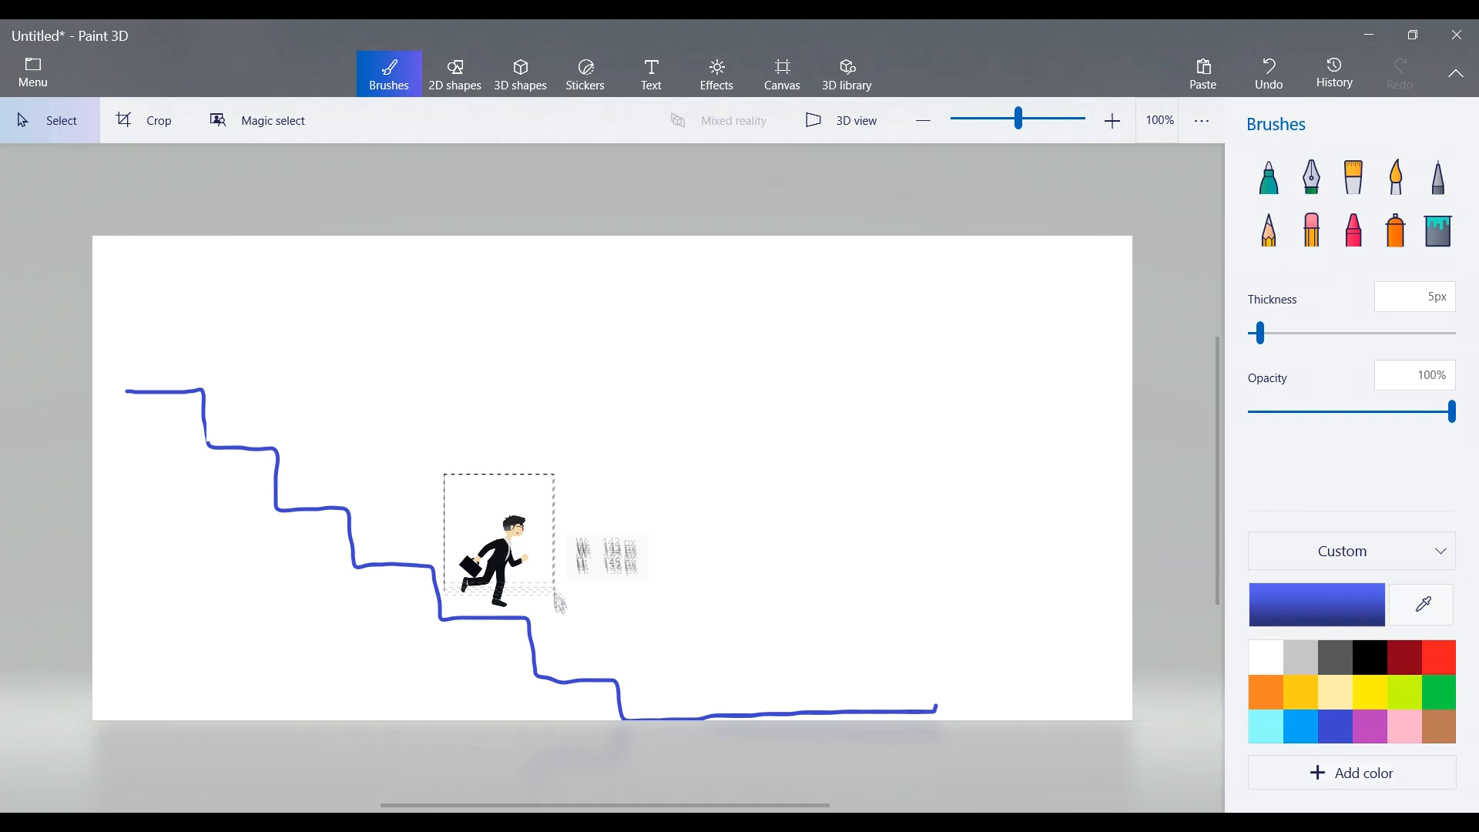
pyautogui.moveTo(498, 538); pyautogui.dragTo(679, 650)
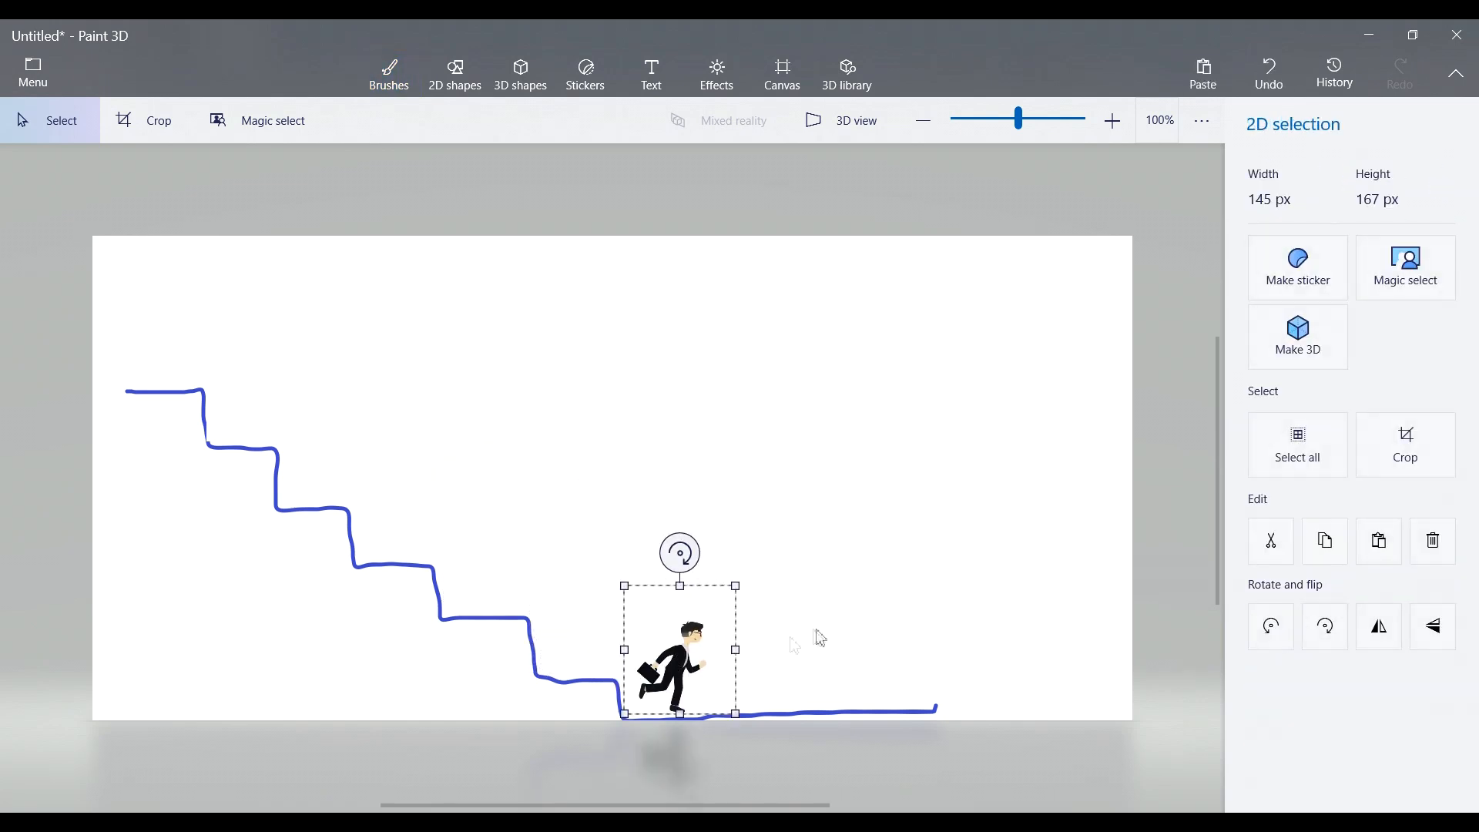
pyautogui.moveTo(678, 650); pyautogui.dragTo(885, 645)
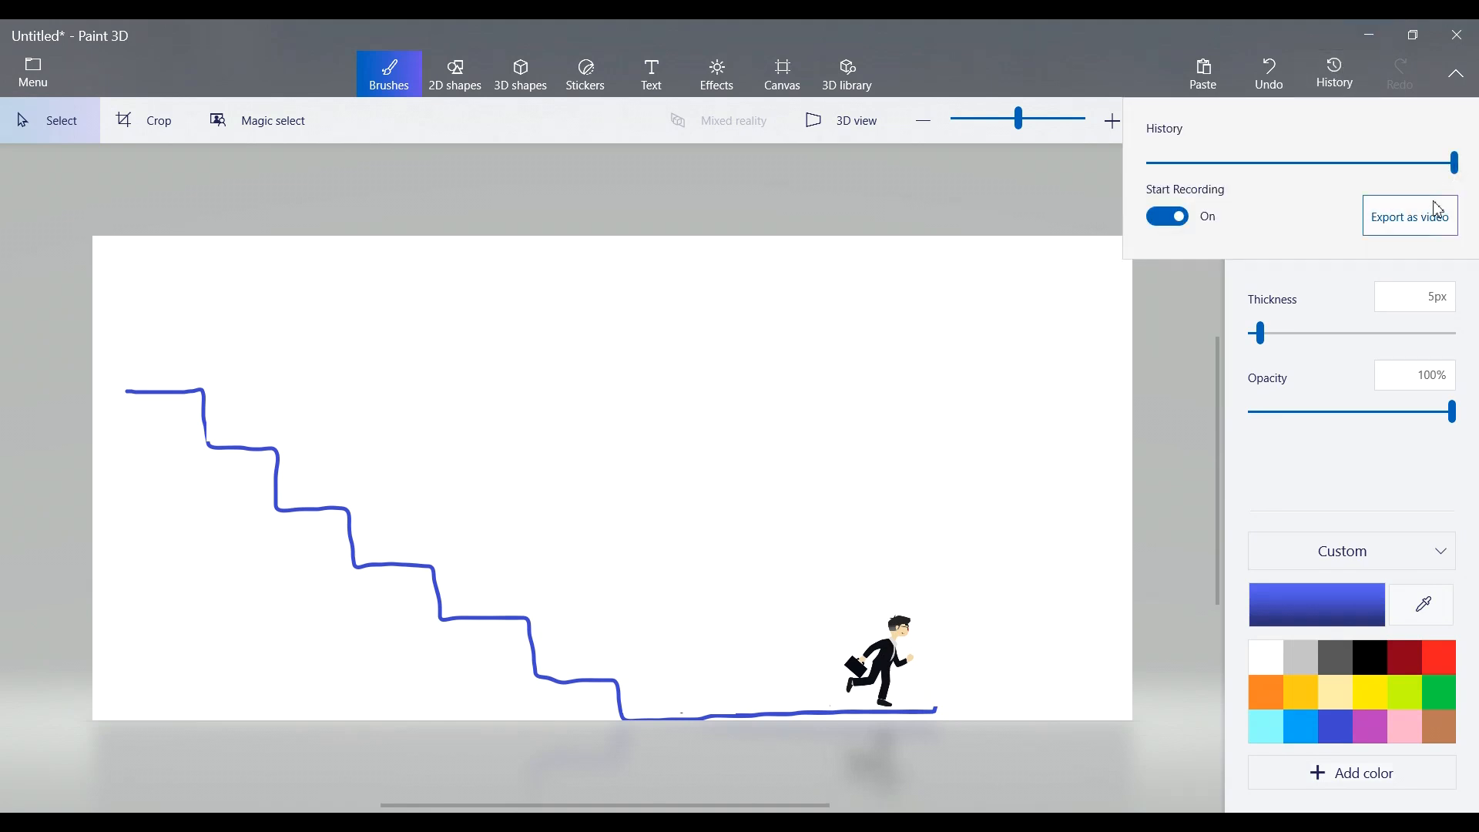
# Step: Export the recorded history as a video and play the descending animation
pyautogui.click(1410, 216)
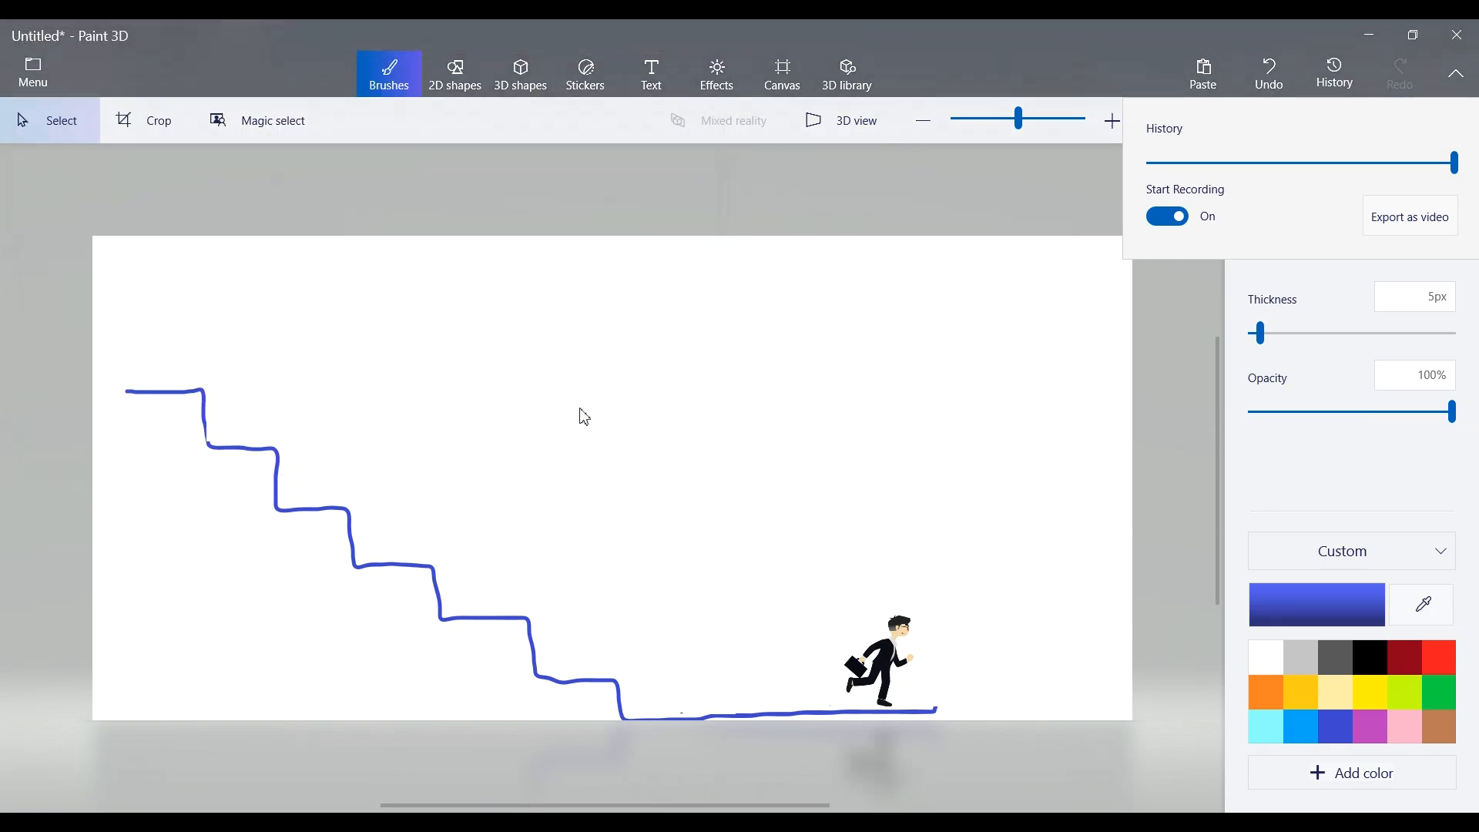
pyautogui.click(1410, 216)
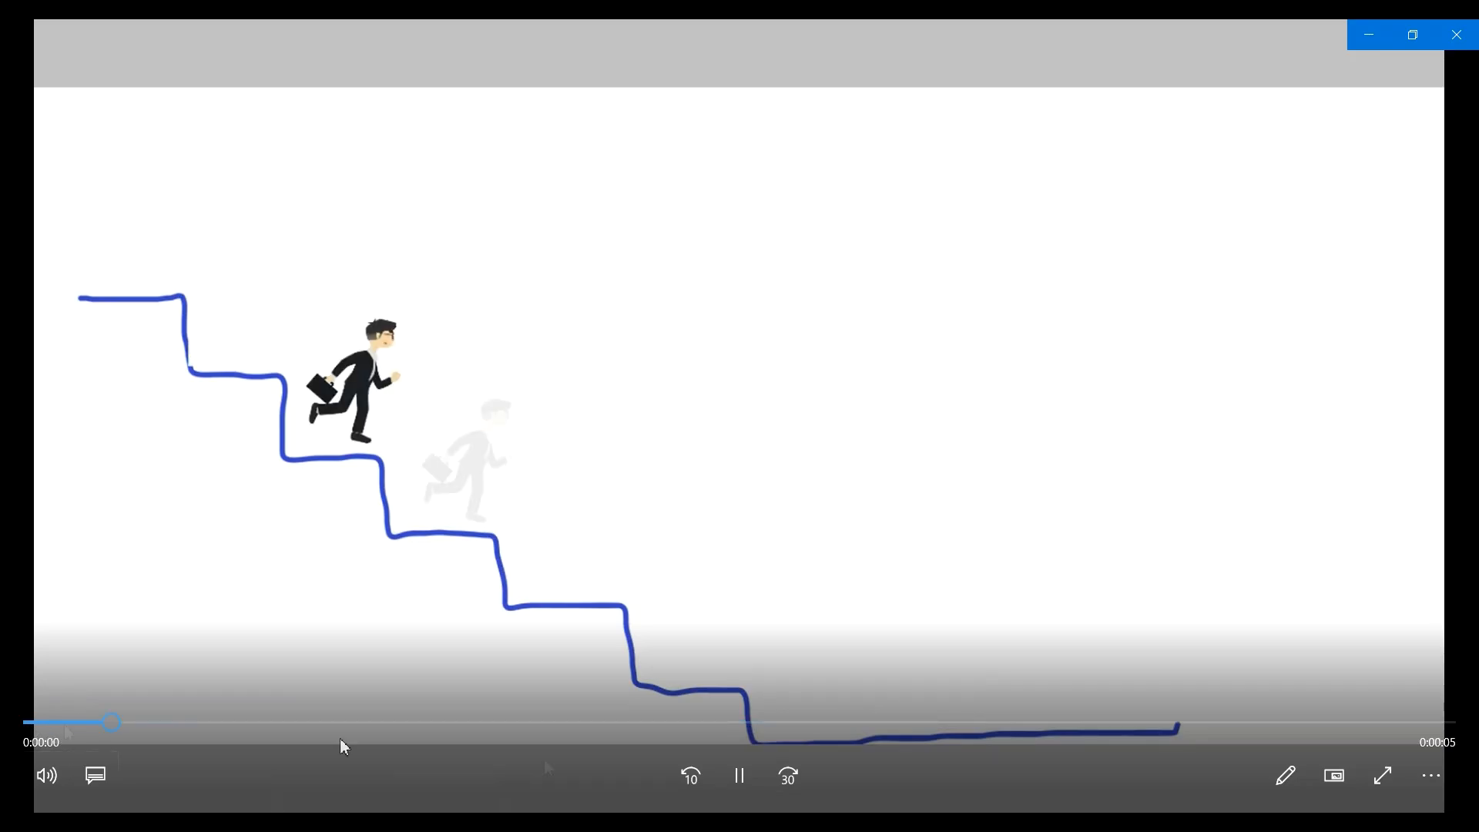